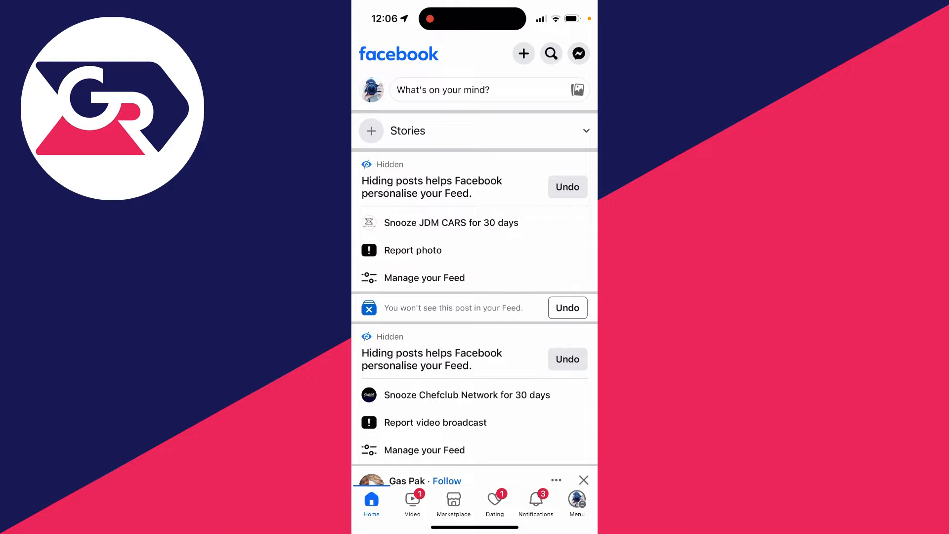
Step: Open the main menu and reach the profile's About page with work, education and contact info
click(575, 501)
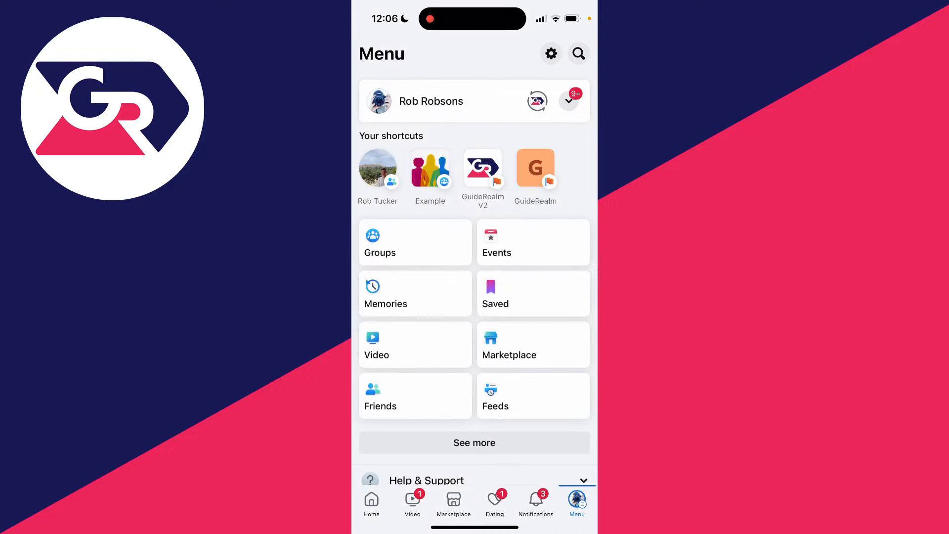
scroll(down, 3)
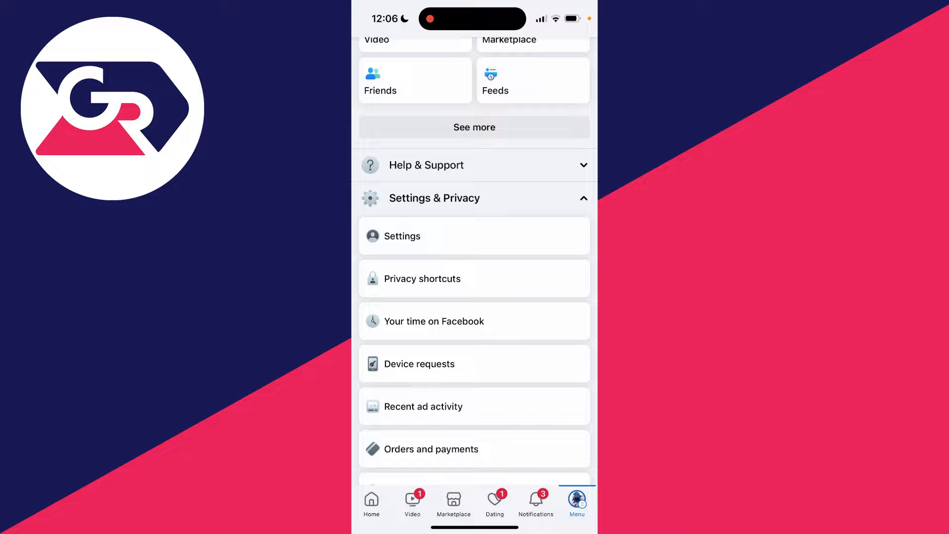
scroll(up, 3)
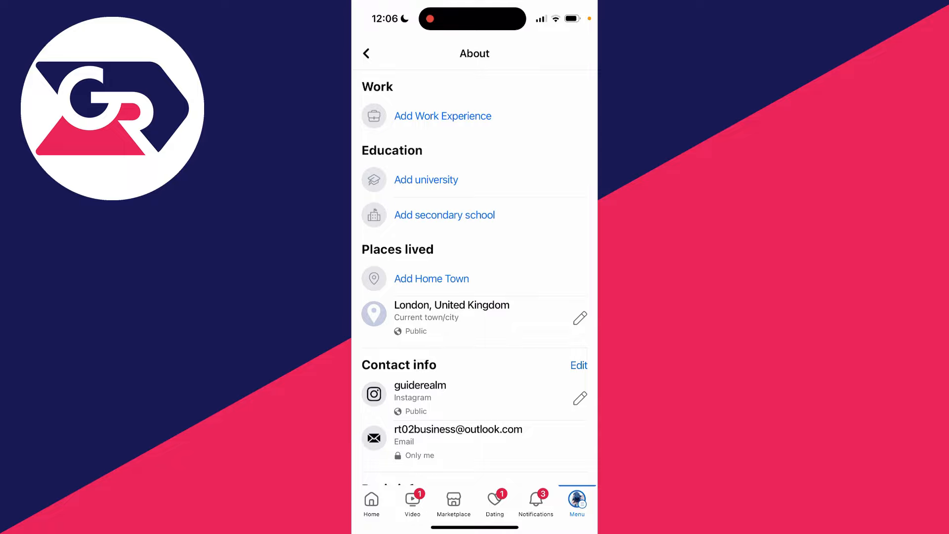
Step: Edit Contact info and start adding a new contact in Accounts Centre
click(578, 365)
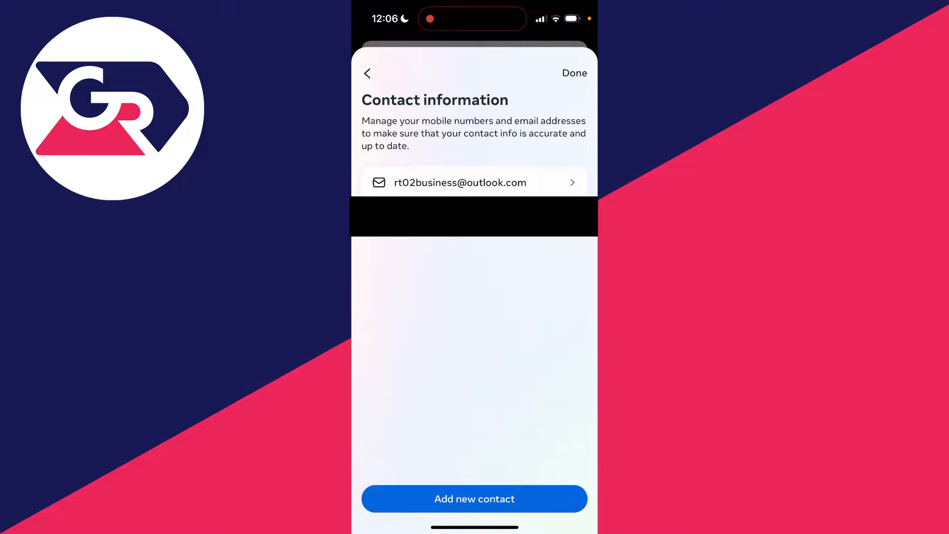
click(474, 499)
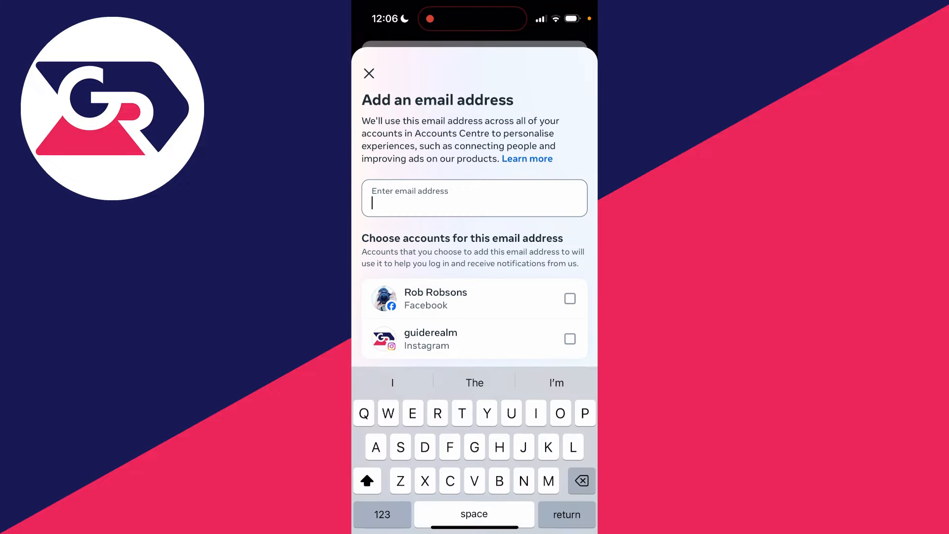
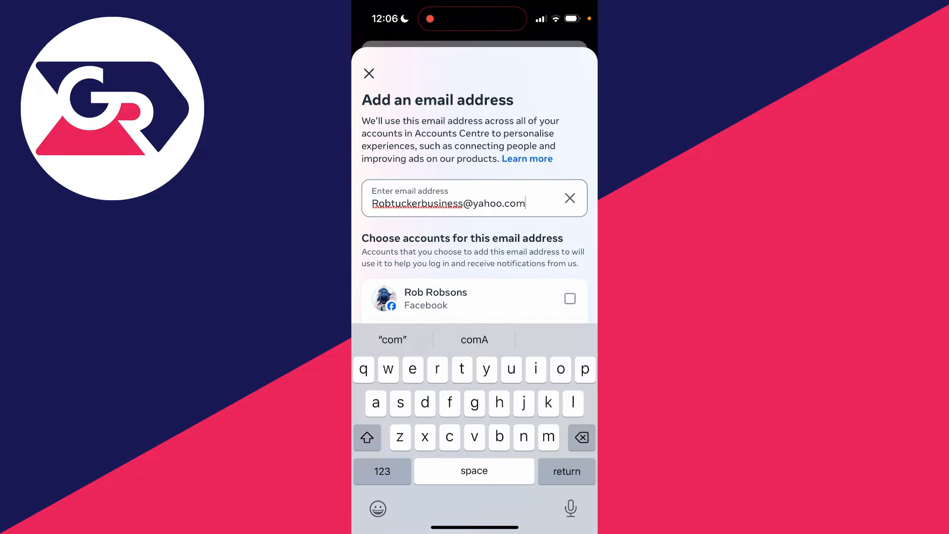
click(570, 298)
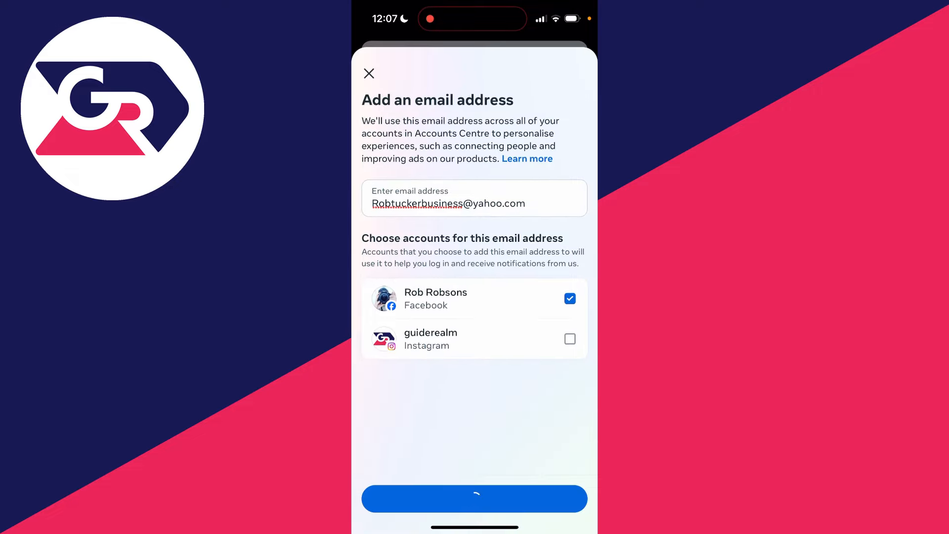
click(474, 498)
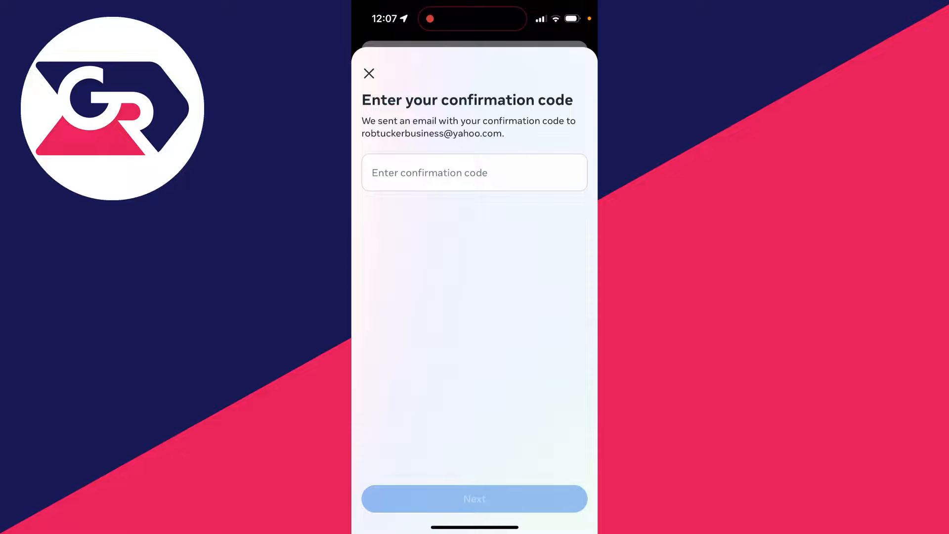
Step: Confirm the emailed code to add the address and dismiss the success message
click(473, 498)
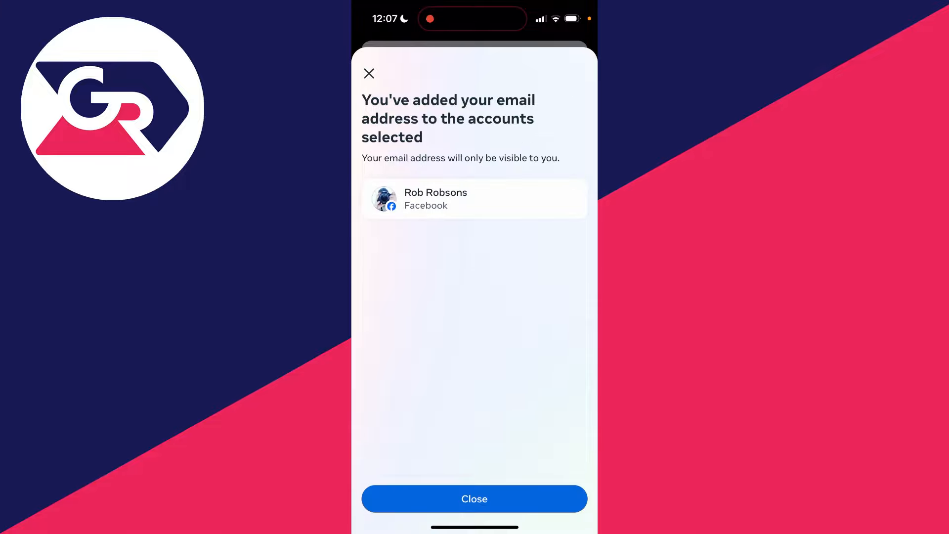
click(473, 498)
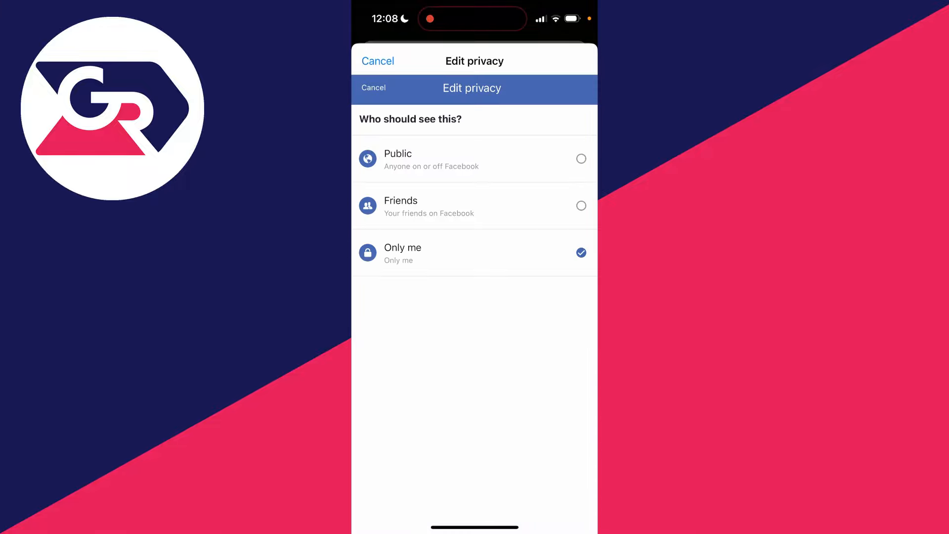
Step: Set the new email's audience to Friends instead of Only me
click(474, 206)
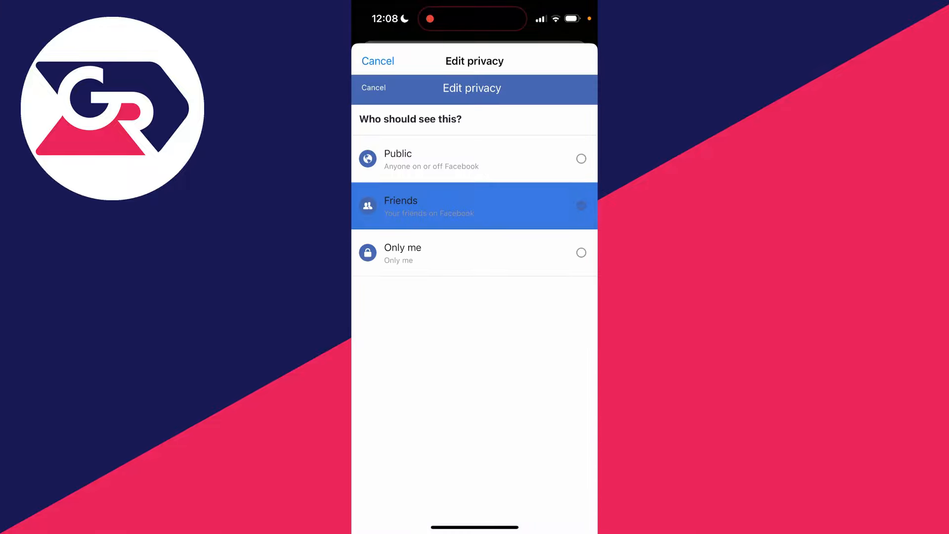
click(474, 205)
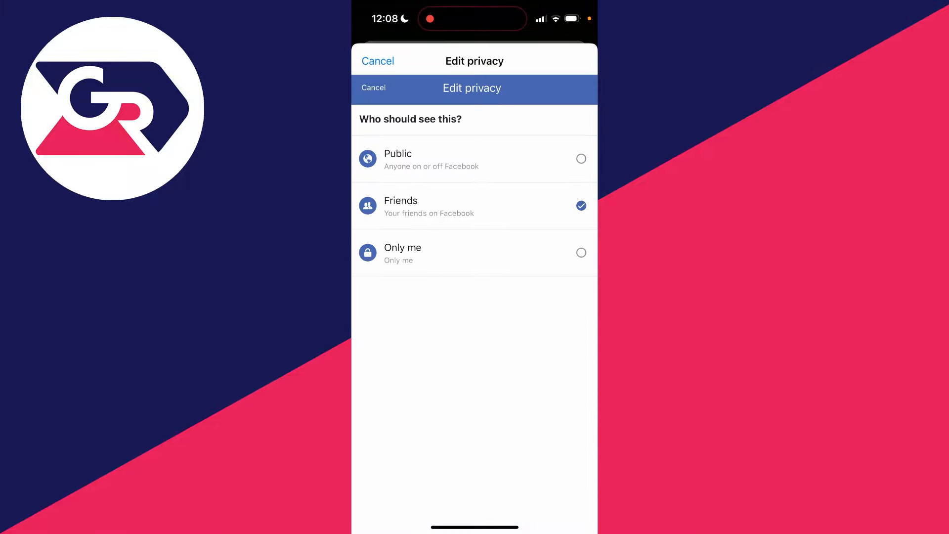